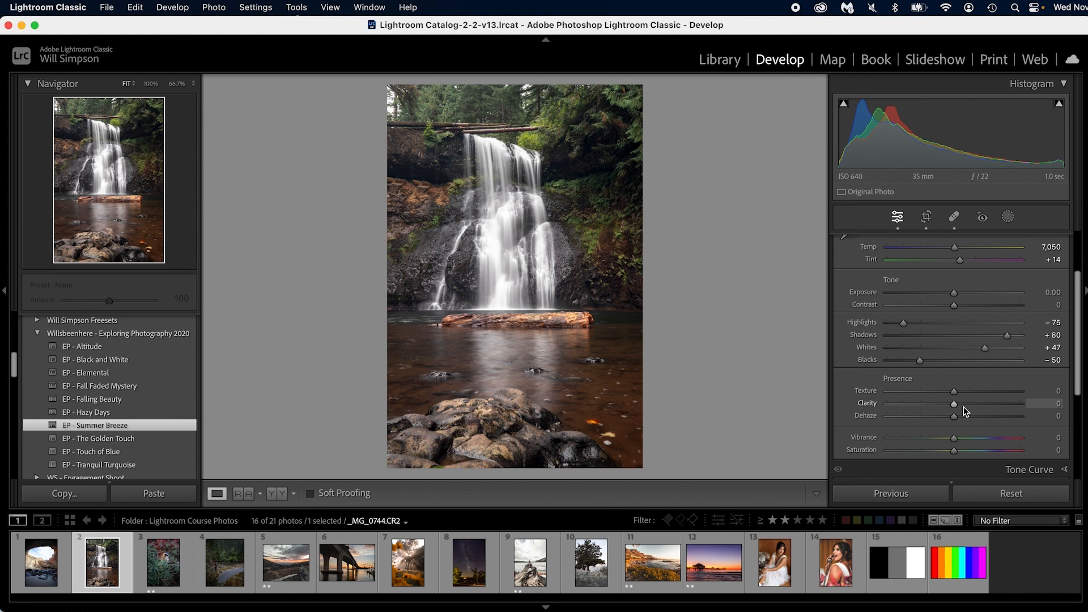
pyautogui.moveTo(535, 401)
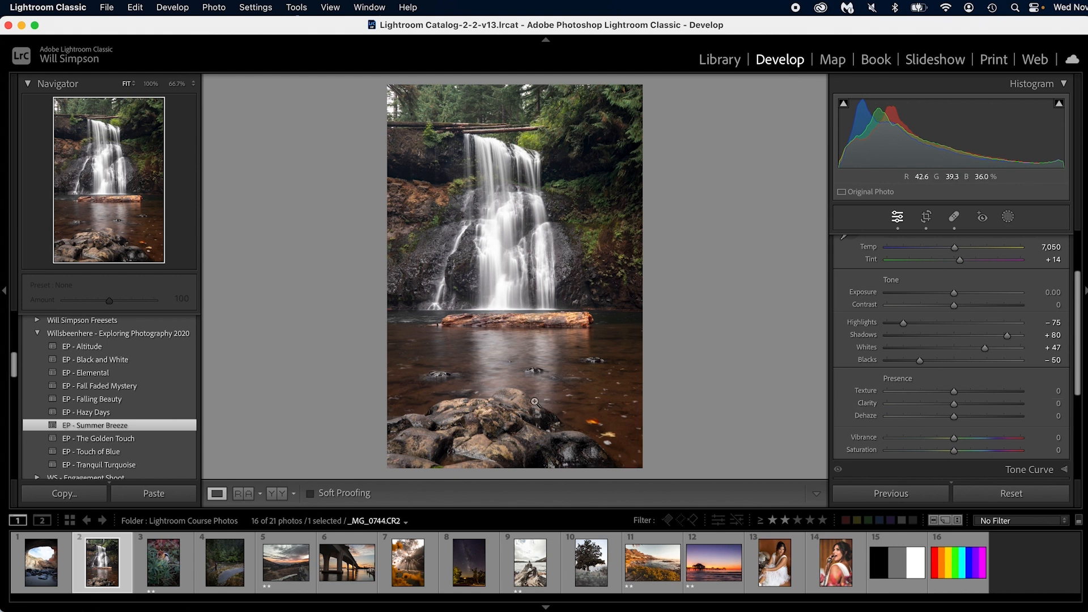
pyautogui.moveTo(574, 304)
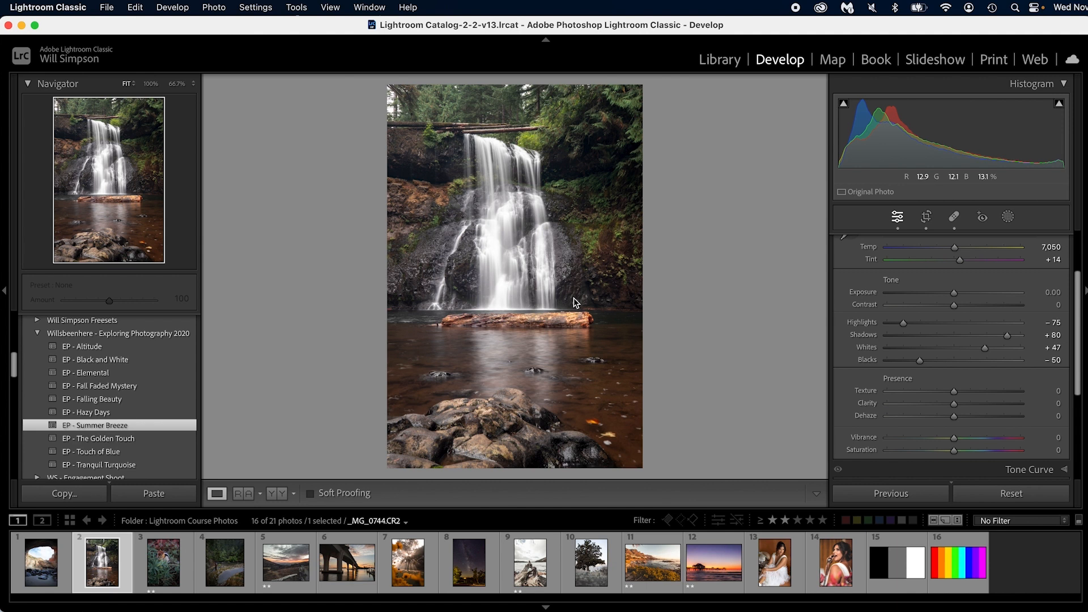
pyautogui.moveTo(953, 408)
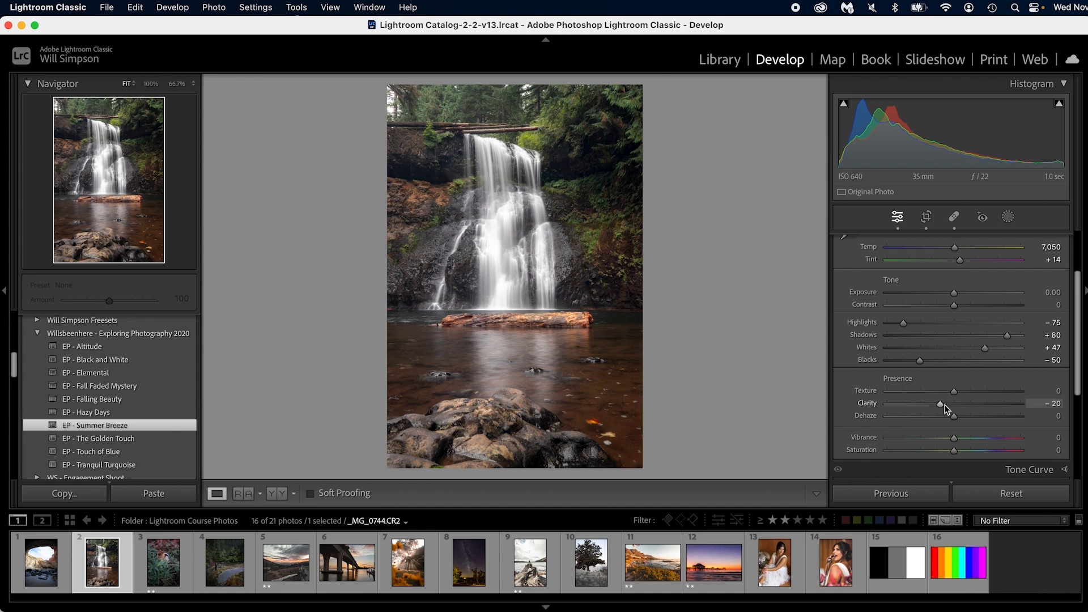
# Step: Reach the Presence sliders where Clarity is lowered to -20
pyautogui.scroll(-3)
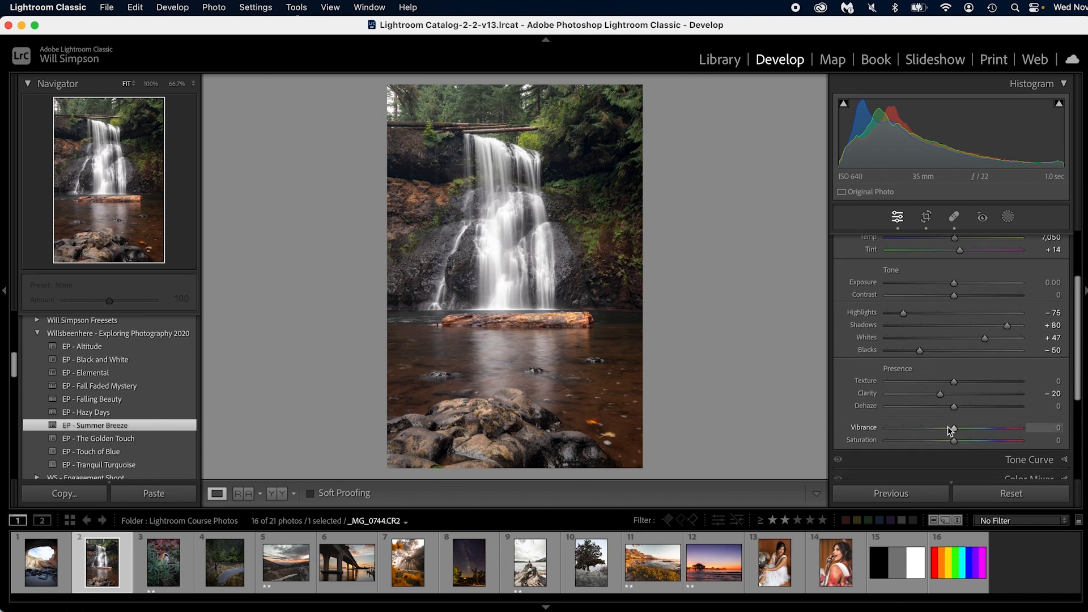
pyautogui.moveTo(953, 430)
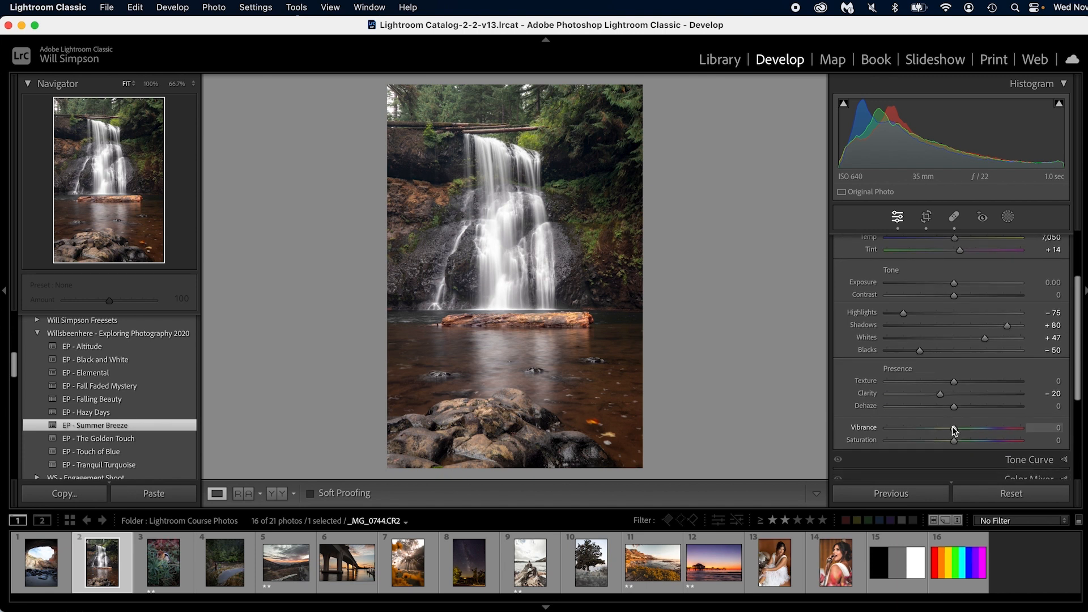
pyautogui.moveTo(954, 444)
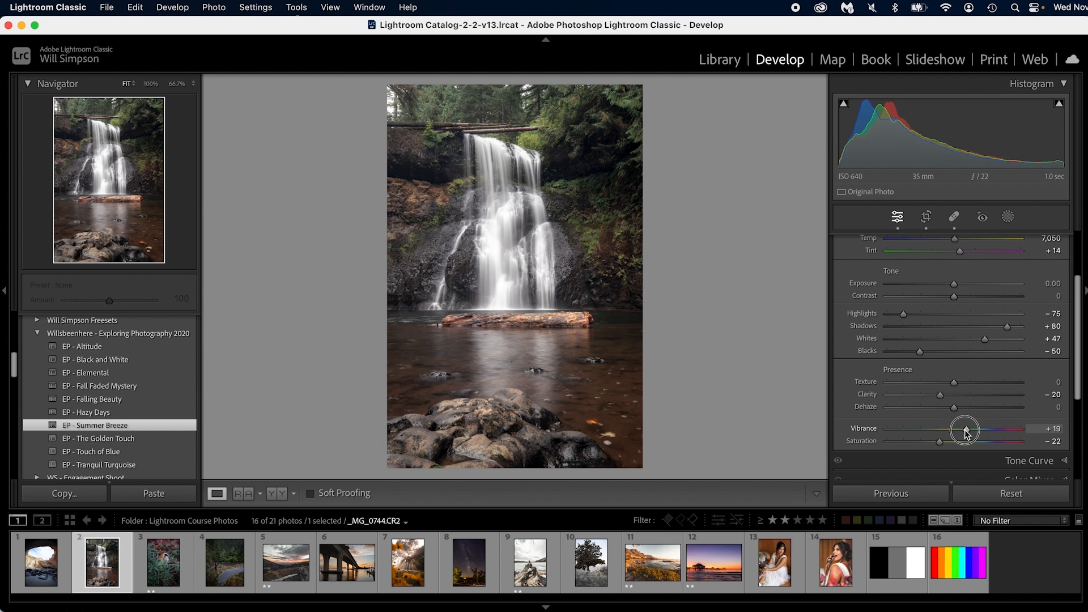
pyautogui.moveTo(659, 291)
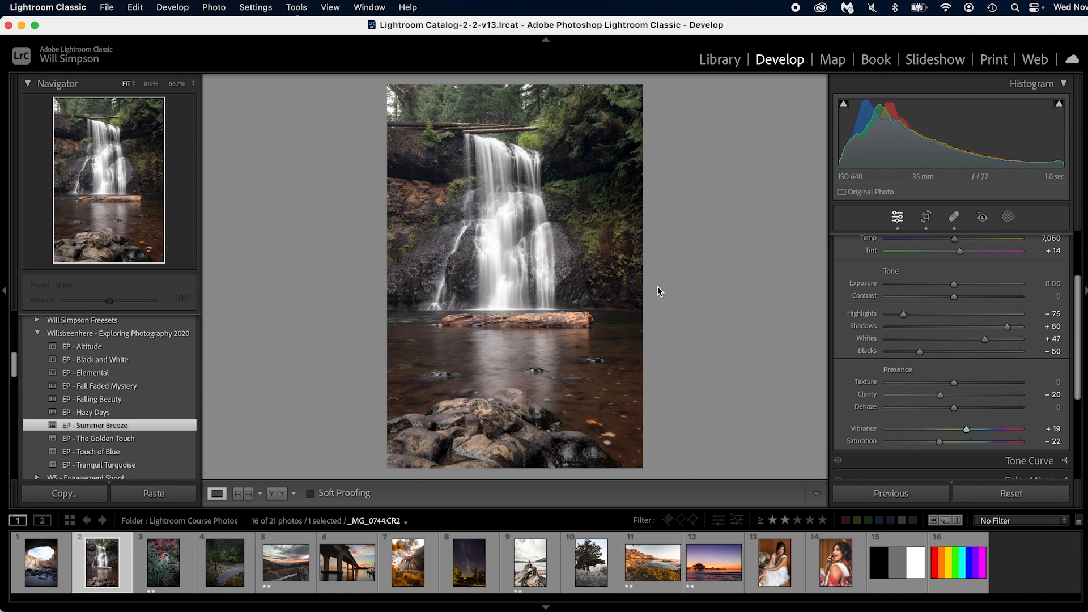
# Step: Reach the Vibrance +19 and Saturation -22 sliders in the Basic panel
pyautogui.scroll(-3)
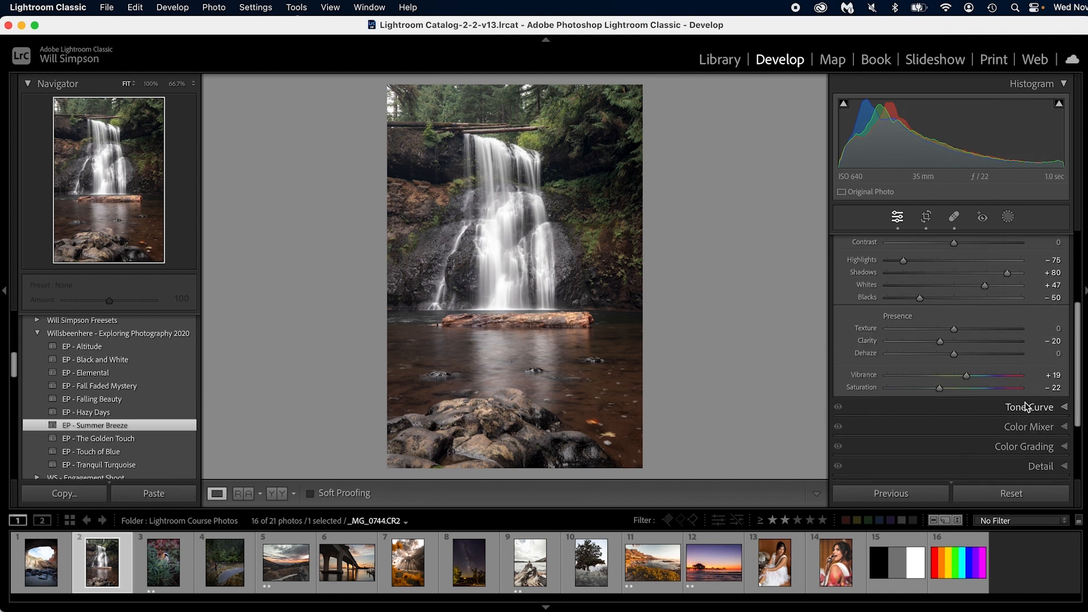
# Step: Expand the Tone Curve panel, curve still linear before deepening blacks
pyautogui.click(1029, 407)
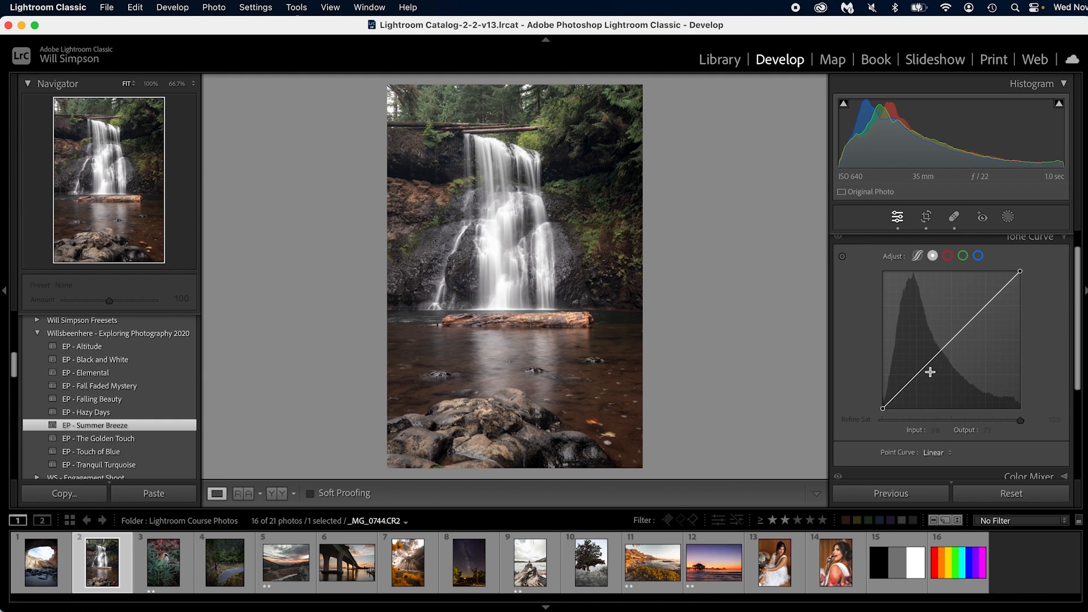
pyautogui.moveTo(882, 408)
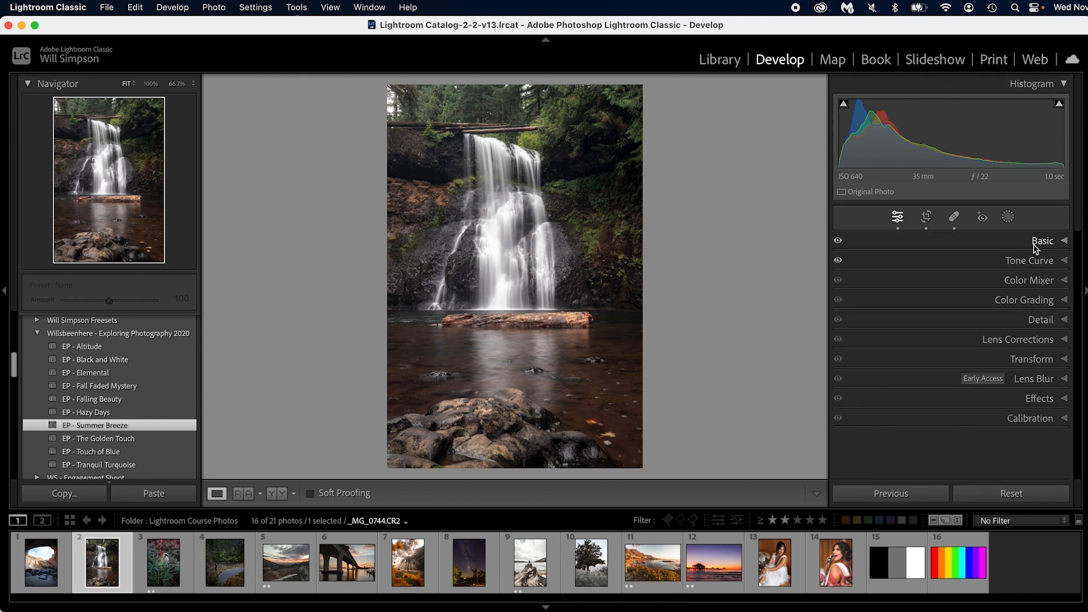
# Step: Expand the Color Mixer and show the HSL Hue sliders, all at zero
pyautogui.click(1029, 280)
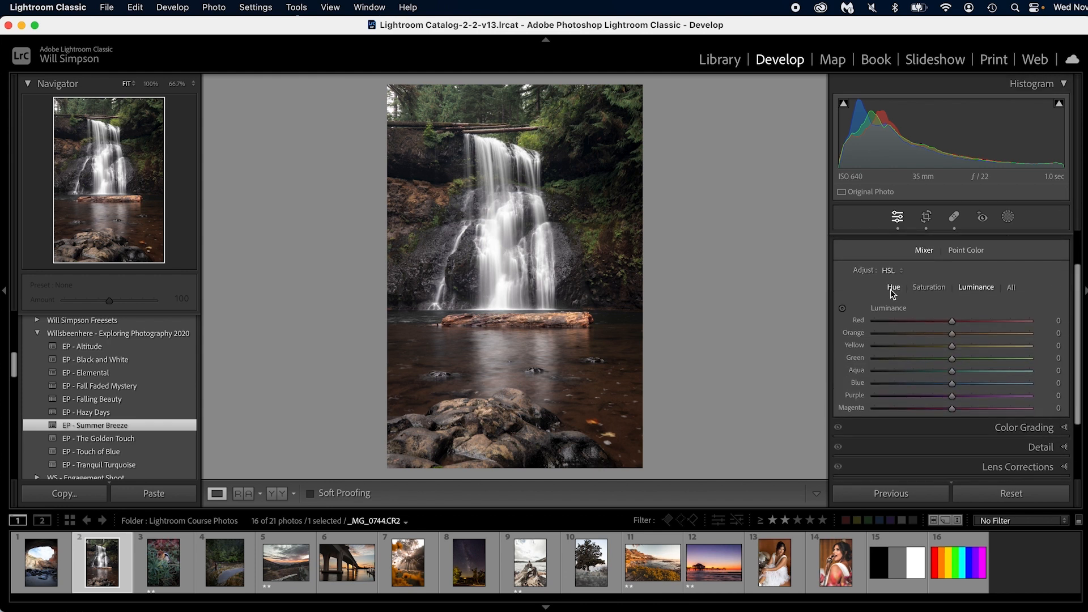
pyautogui.click(893, 287)
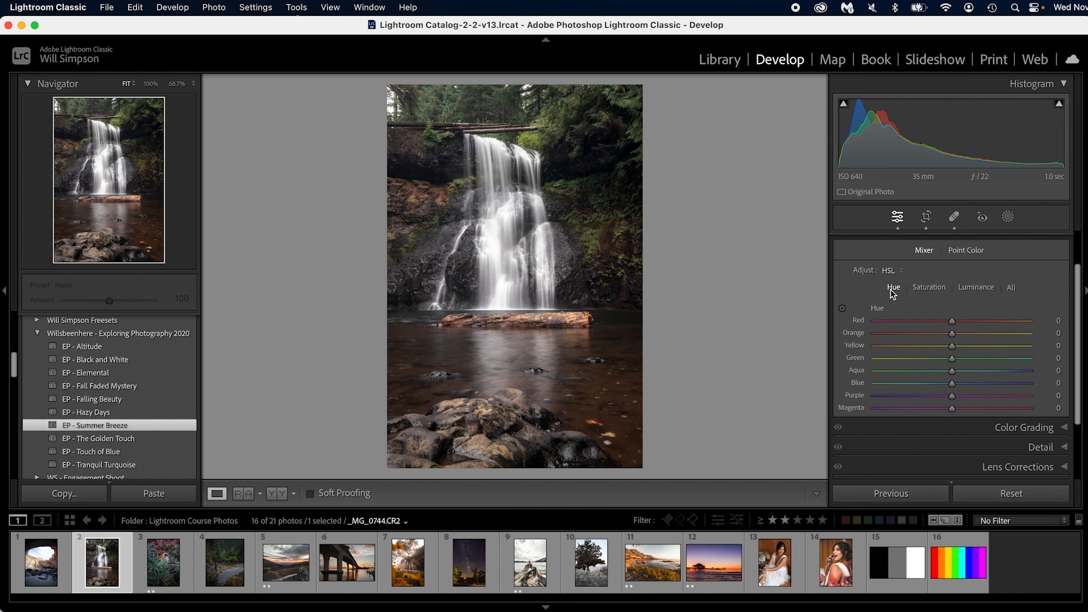
pyautogui.moveTo(930, 348)
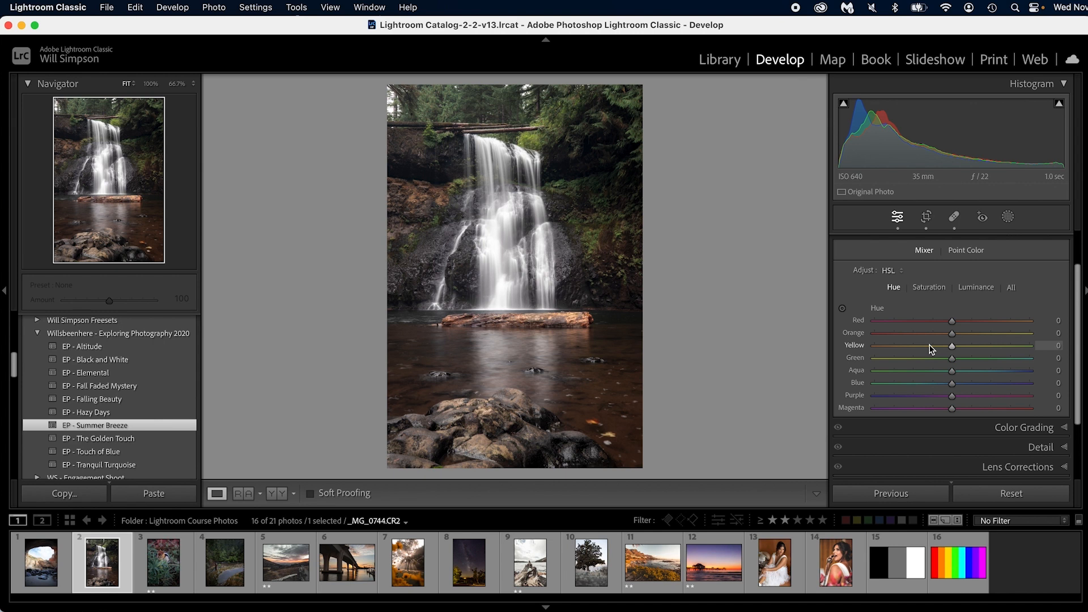
pyautogui.moveTo(930, 350)
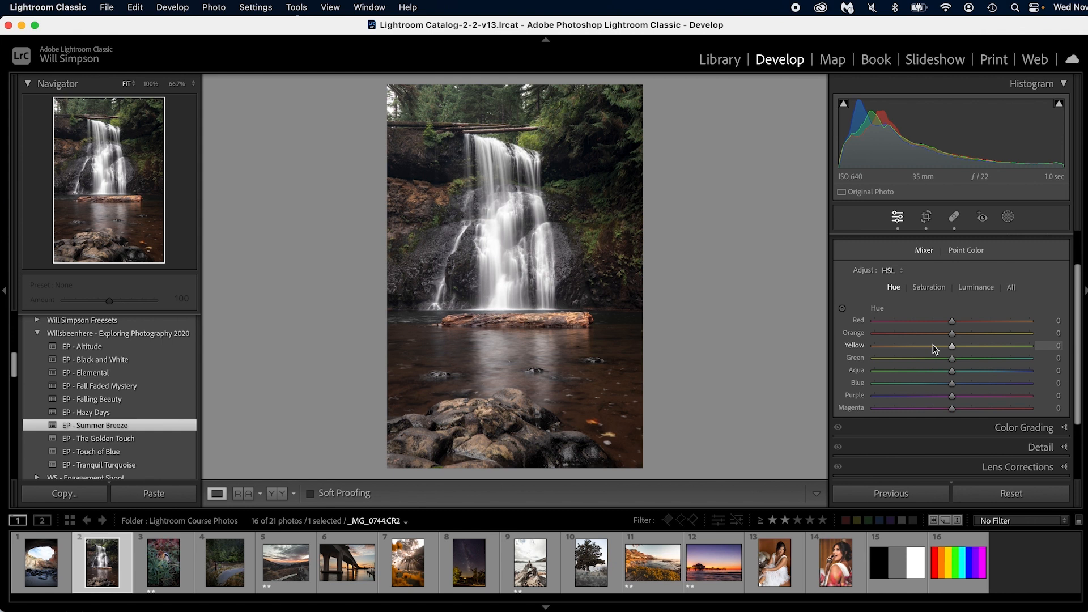